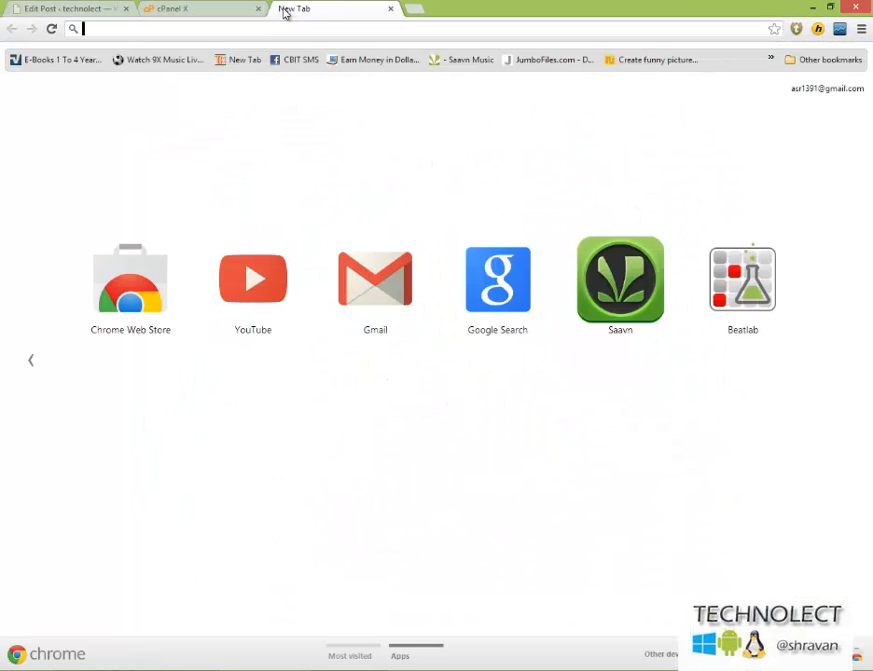
Step: Load technolect.org in a new tab, glancing at the cPanel dashboard tab and back
type("technolect.org")
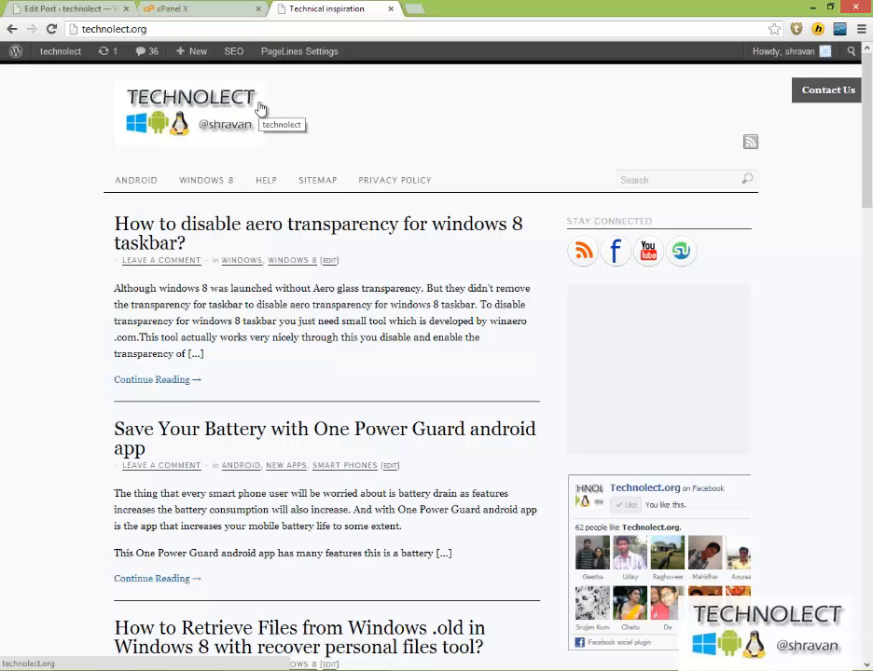
mouse_move(189, 13)
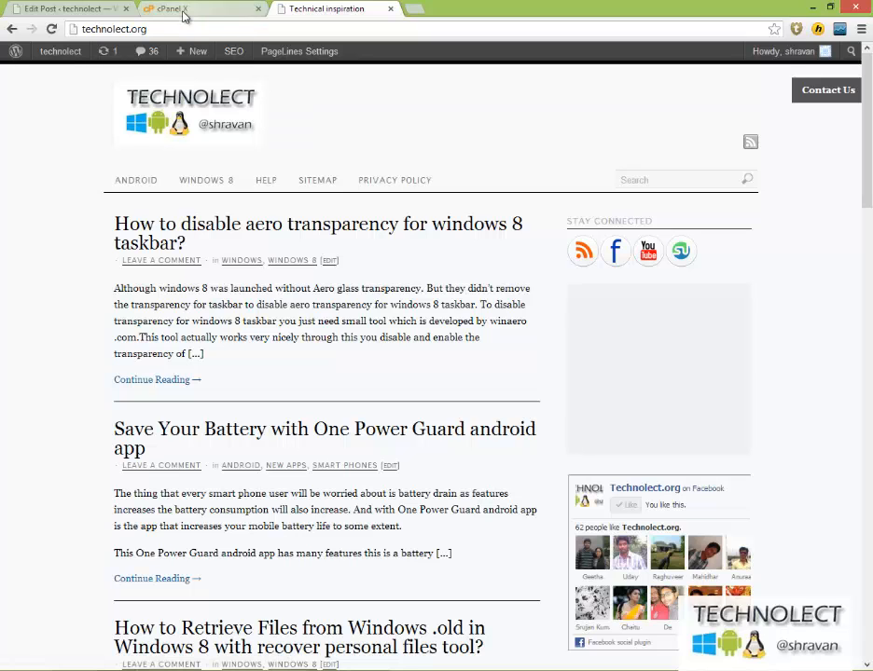
left_click(186, 9)
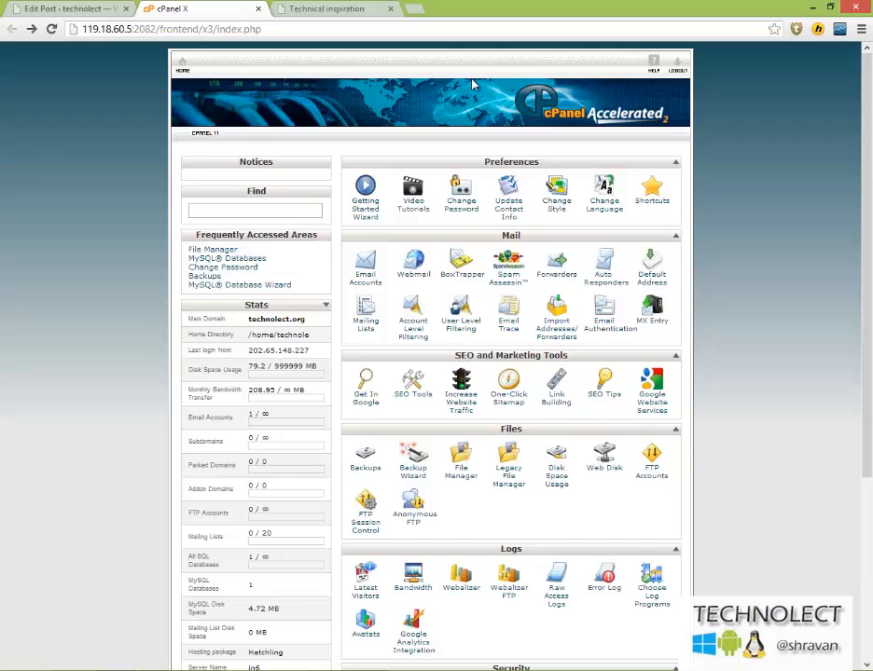
left_click(331, 8)
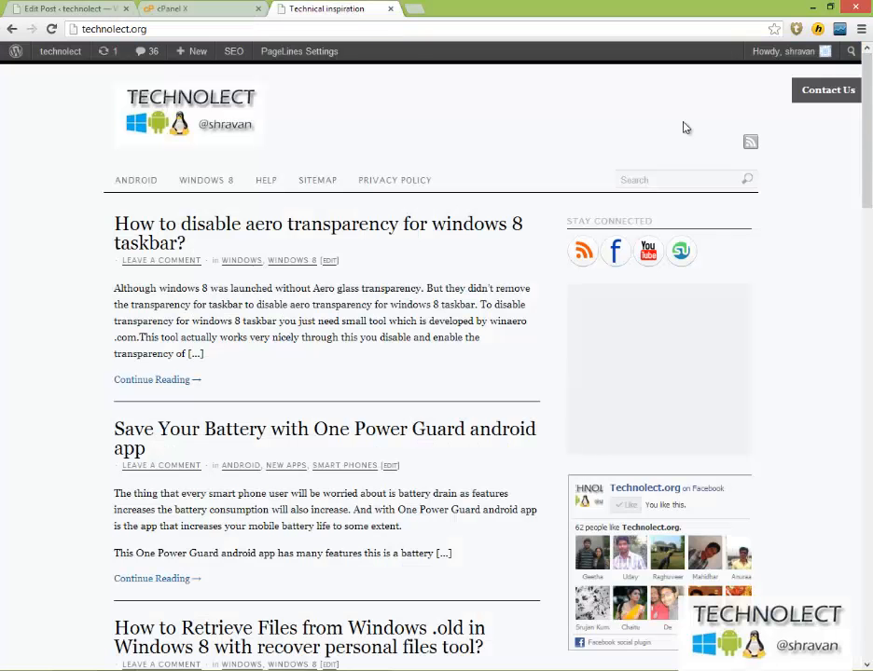
mouse_move(680, 136)
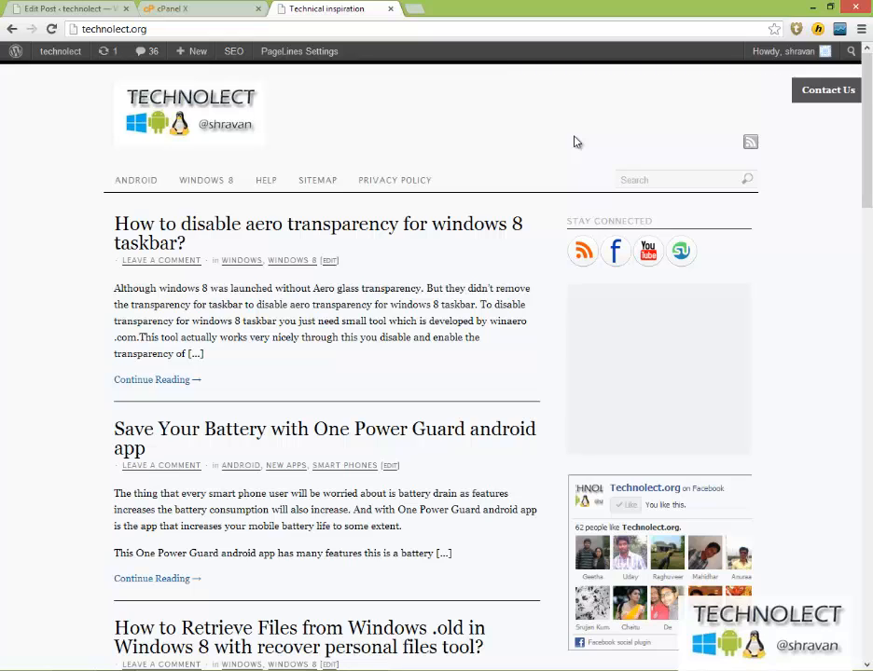
Step: Open File Manager at the web root and edit the site's .htaccess file
left_click(186, 7)
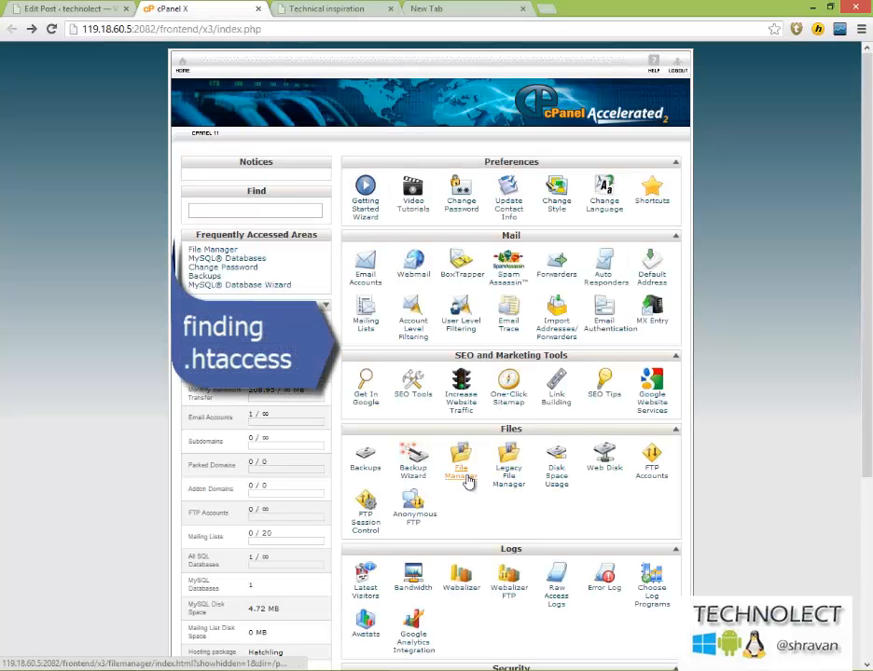
left_click(460, 456)
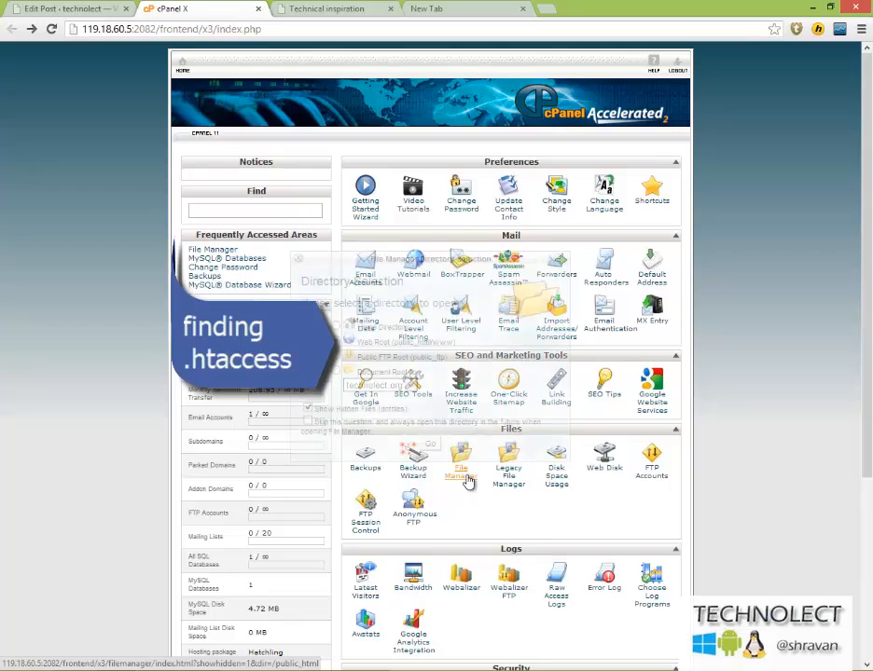
left_click(460, 457)
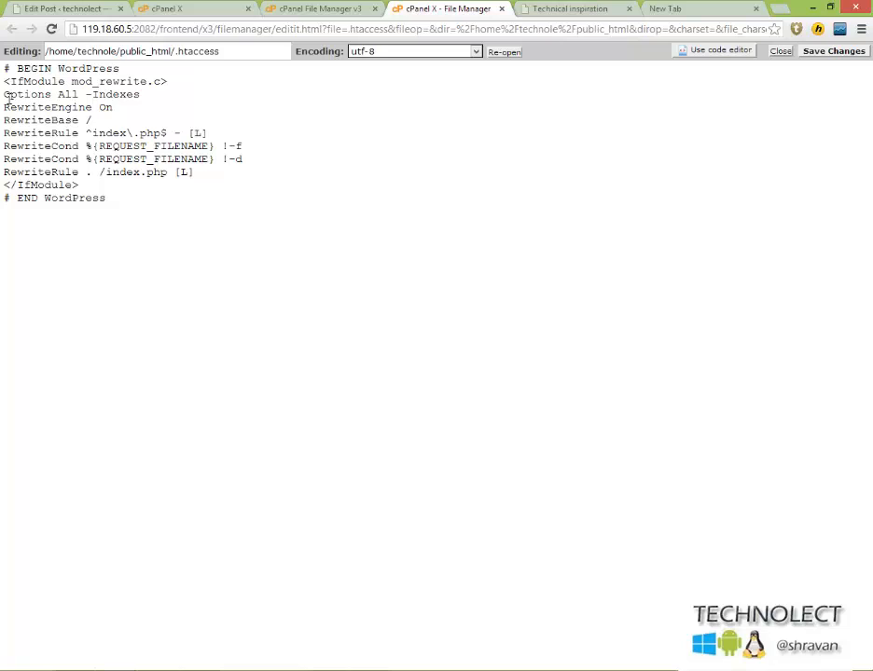
Step: Select and cut the 'Options All -Indexes' line from .htaccess
triple_click(60, 94)
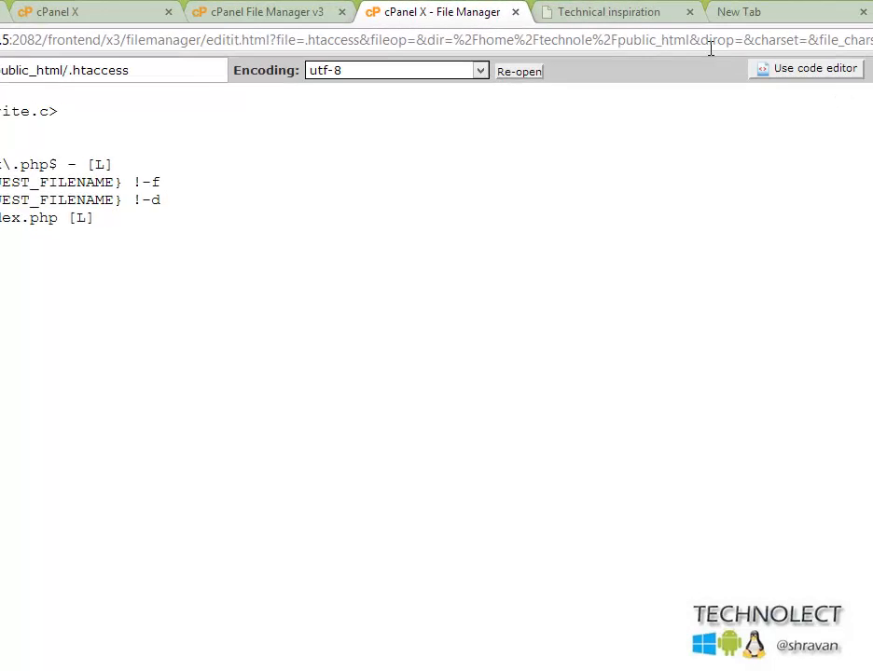
left_click(625, 12)
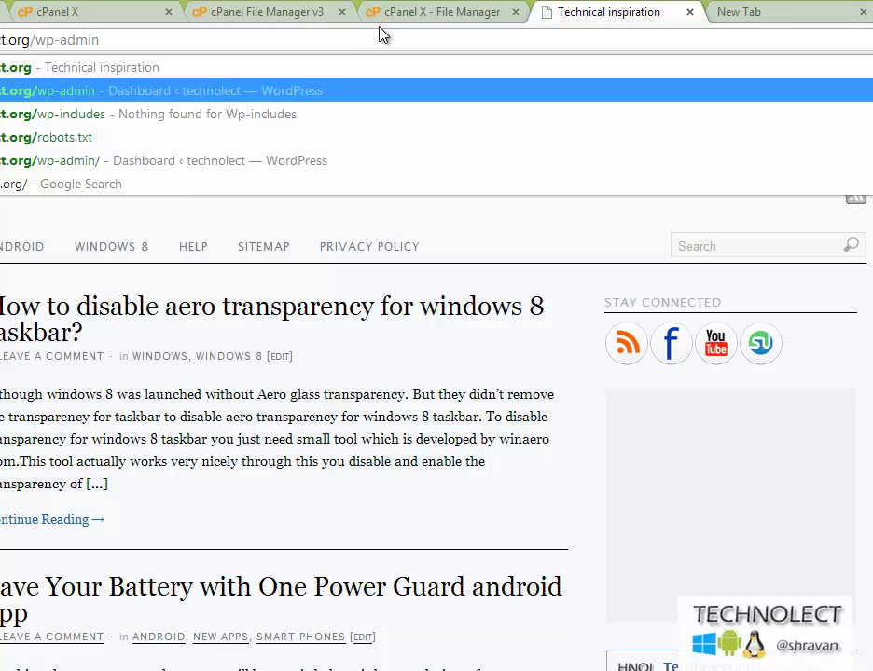
Step: Load technolect.org/wp-includes, scroll its file index, and close the unused New Tab
key("Down")
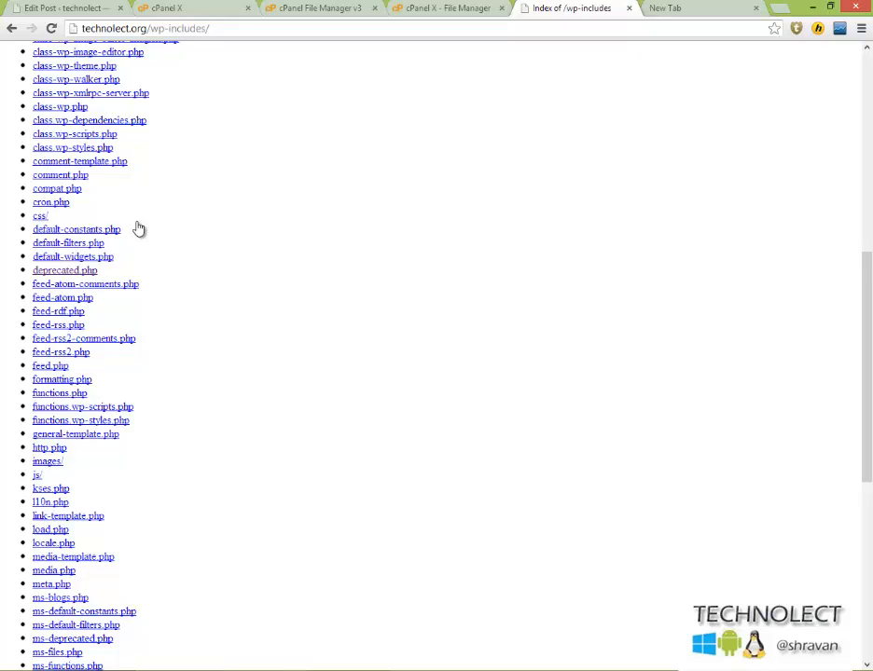
scroll("down", 3)
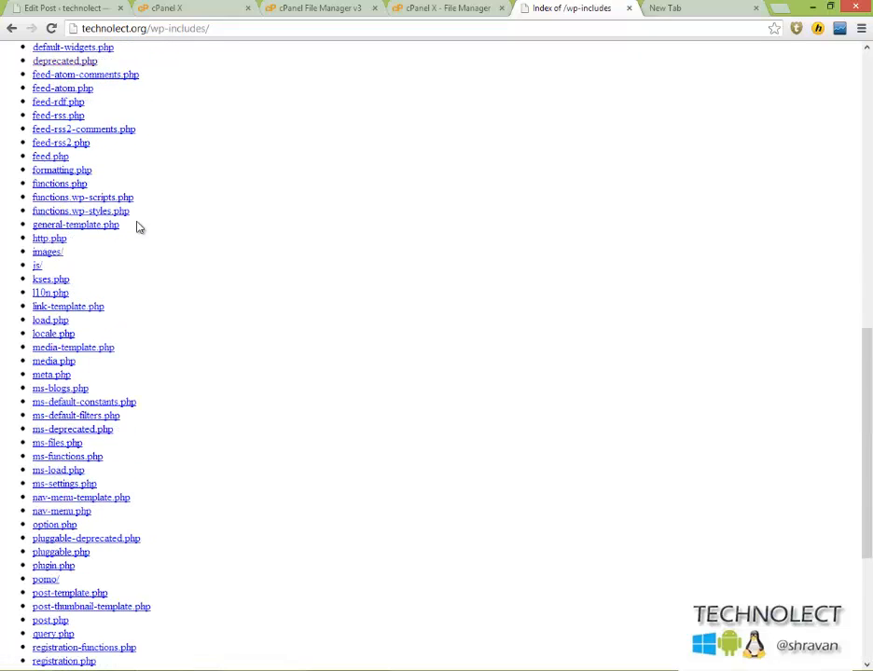
scroll("up", 3)
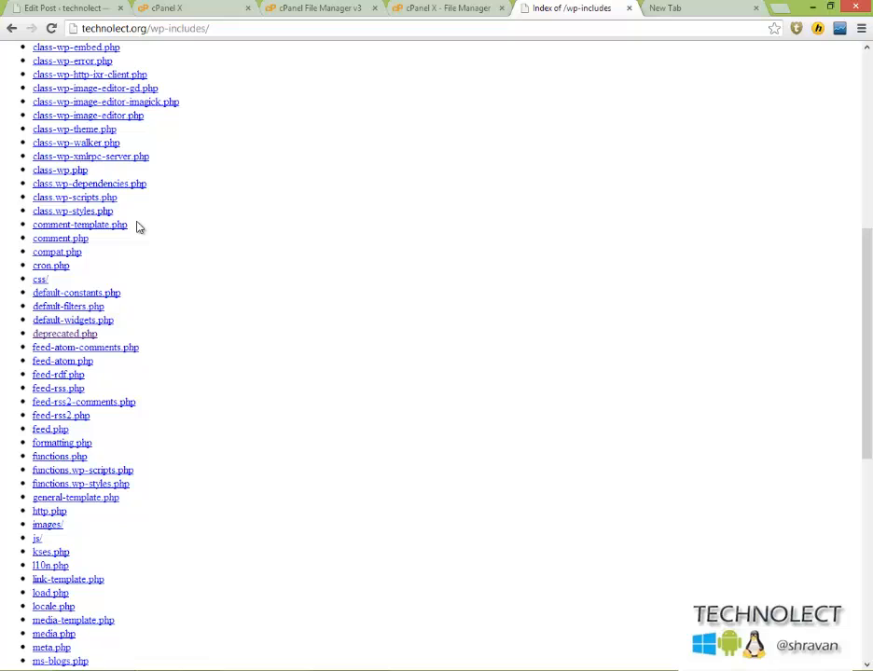
mouse_move(460, 256)
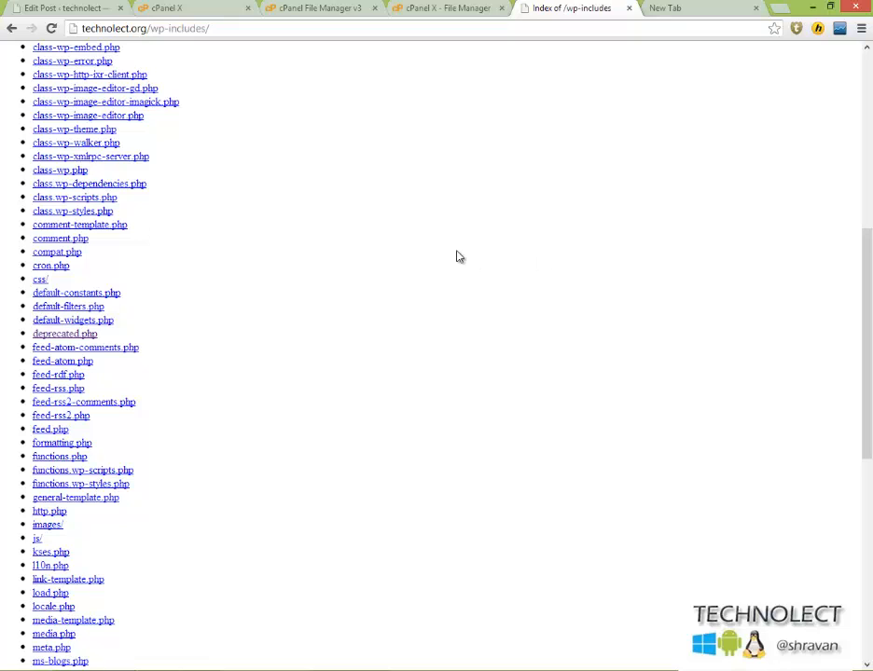
mouse_move(600, 104)
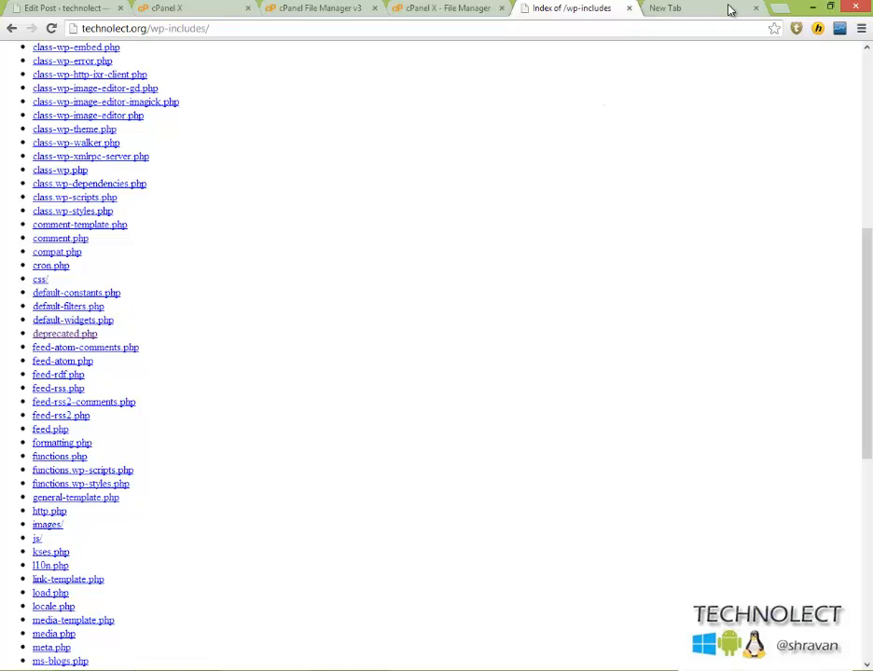
left_click(449, 7)
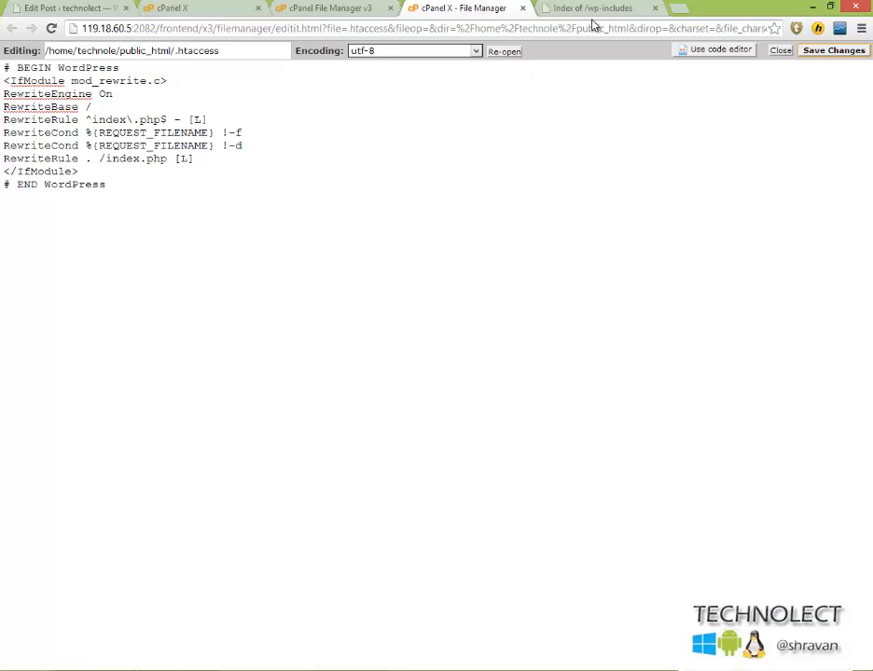
Step: Return to the 'Index of /wp-includes' listing tab
left_click(596, 8)
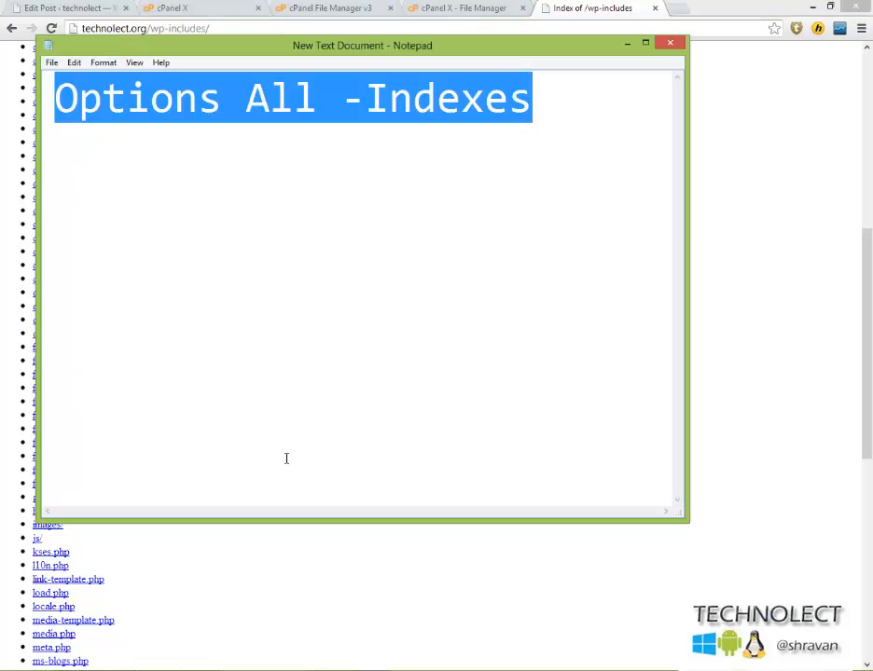
mouse_move(414, 420)
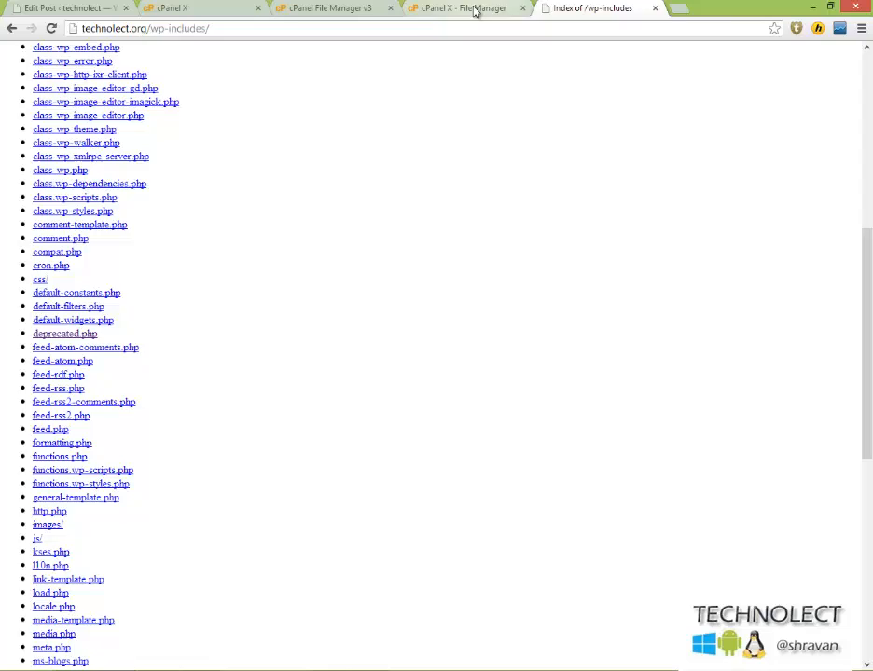
Step: Paste 'Options All -Indexes' back as the third line of .htaccess and save
left_click(466, 8)
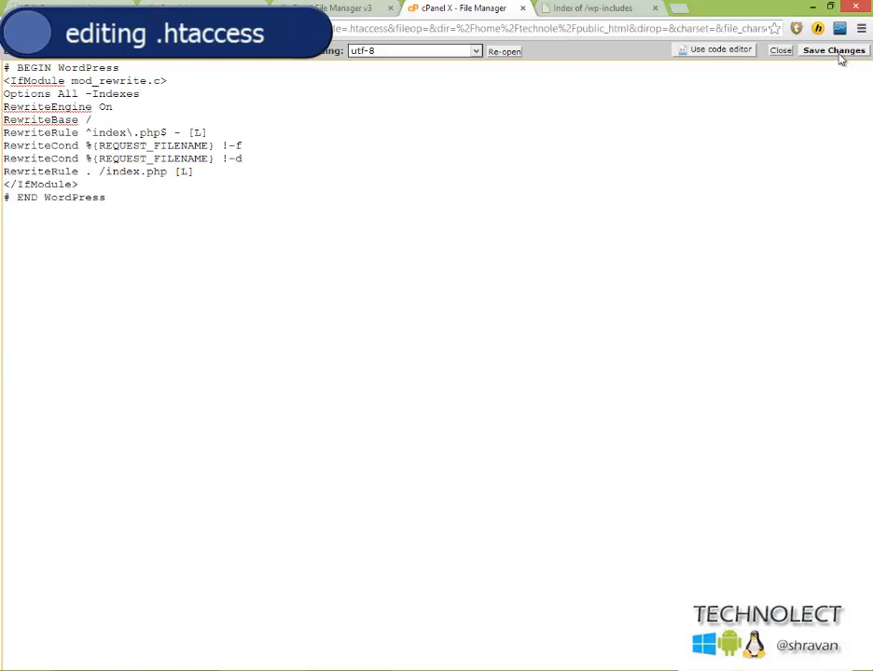
left_click(593, 8)
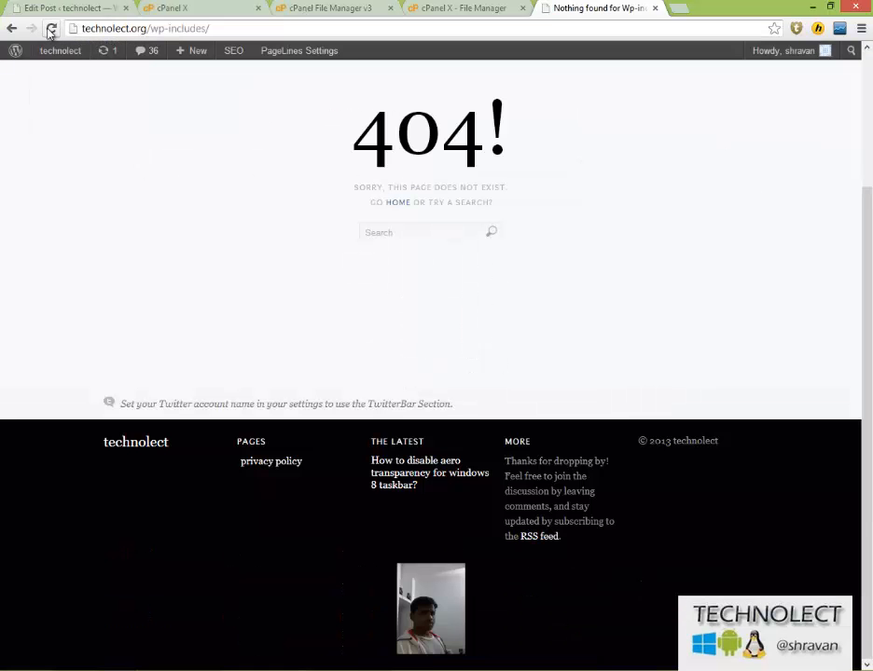
mouse_move(56, 27)
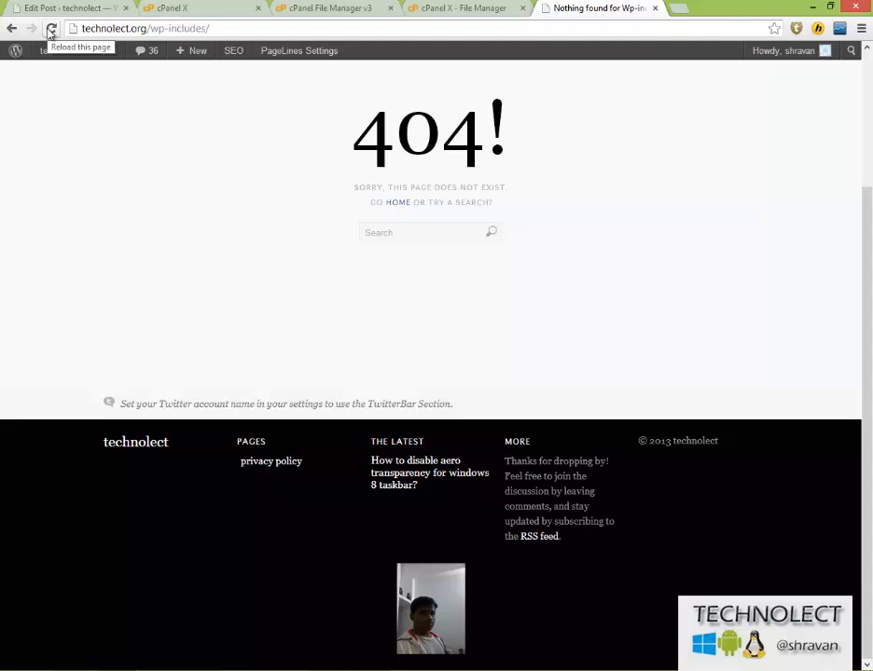
Step: Reload technolect.org/wp-includes/ to confirm it shows the 404 page
left_click(58, 27)
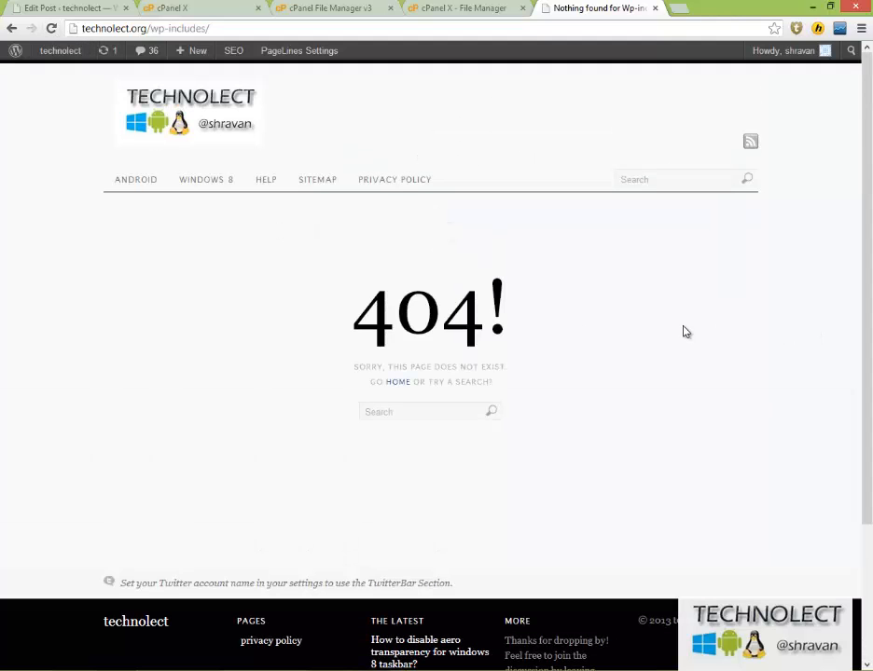